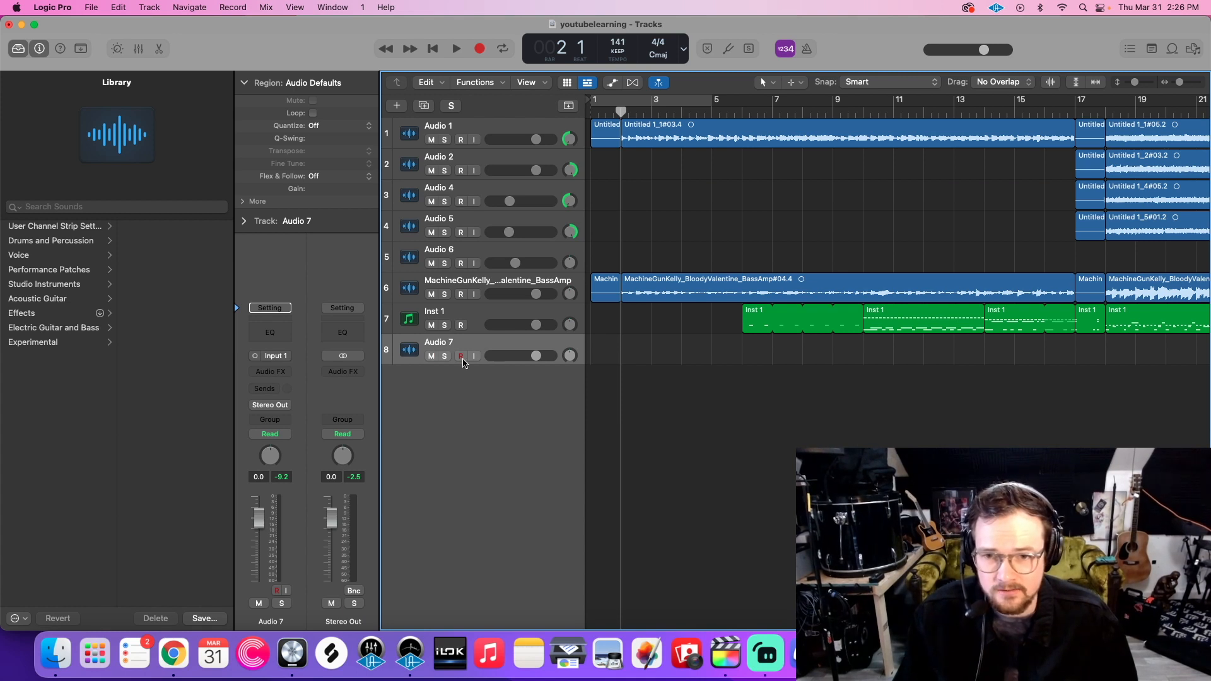
Rename the Audio 7 track to microphone_vocals and arm it for recording.
text(microphone_vocals)
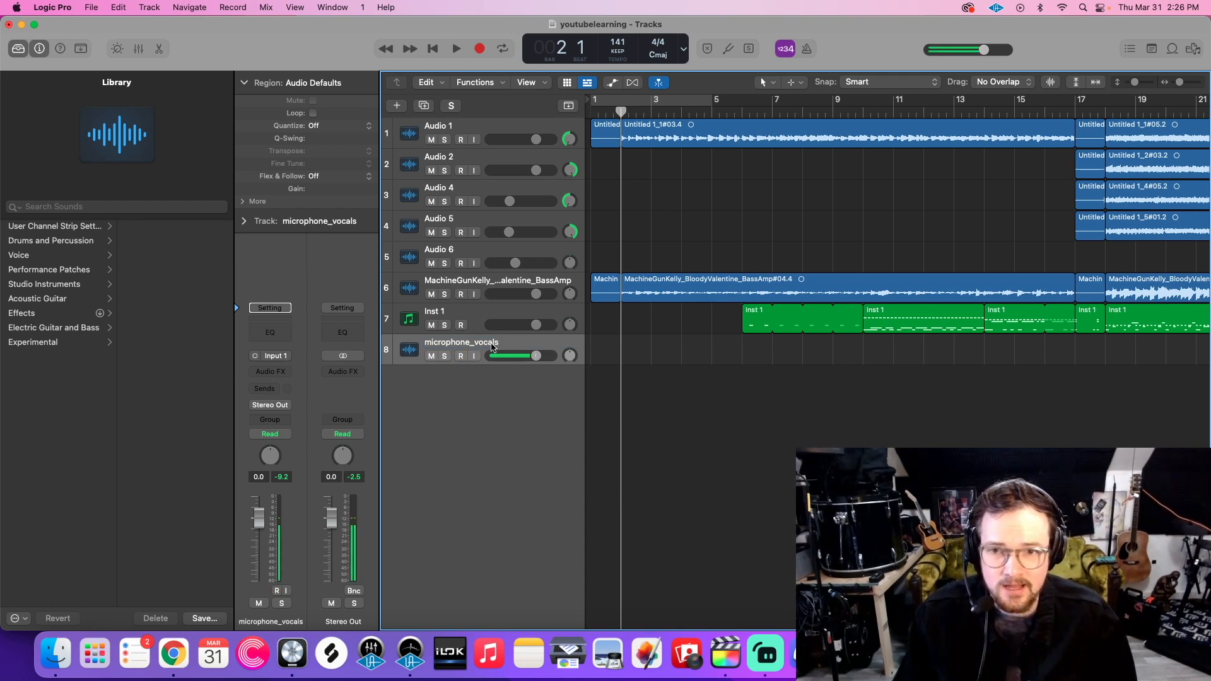
click(459, 355)
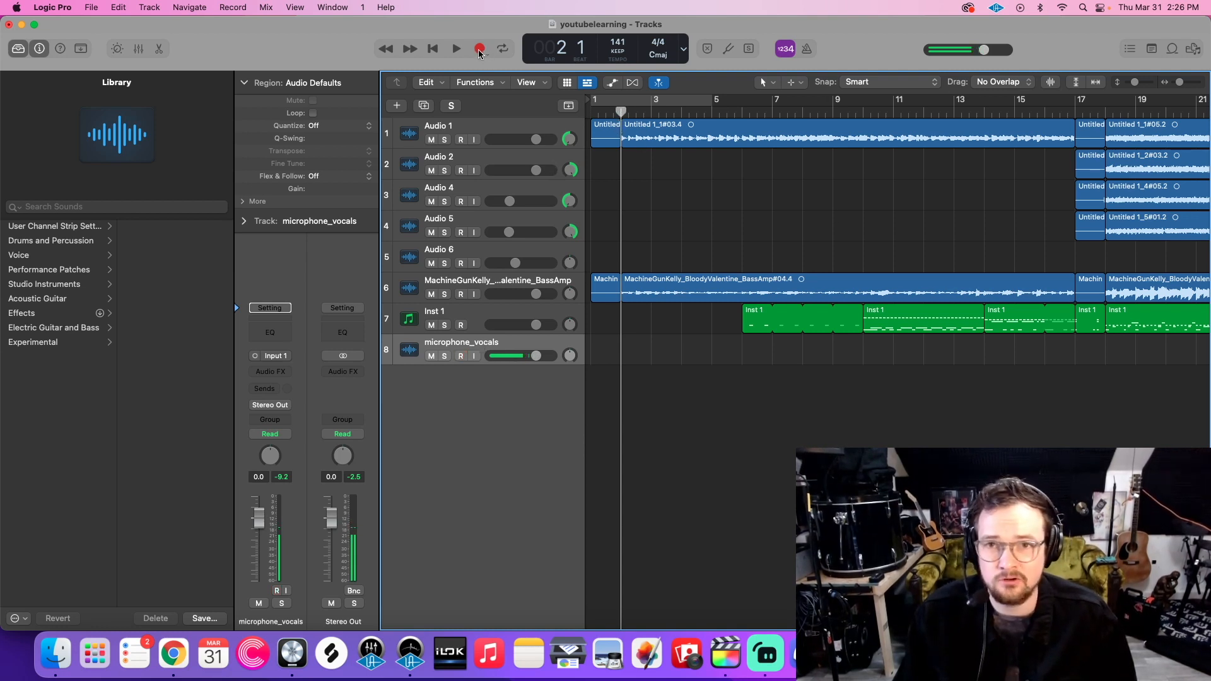
Record the first vocal take, microphone_vocals#01, over roughly bars 3 to 5.
click(479, 48)
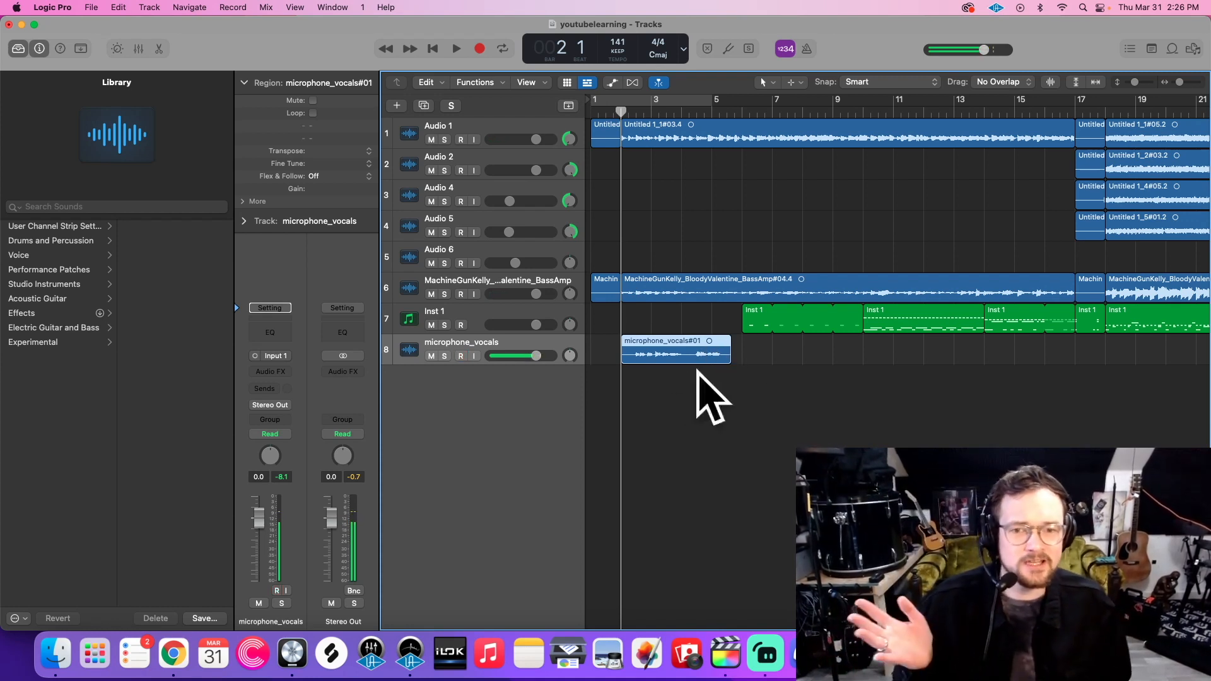
click(460, 356)
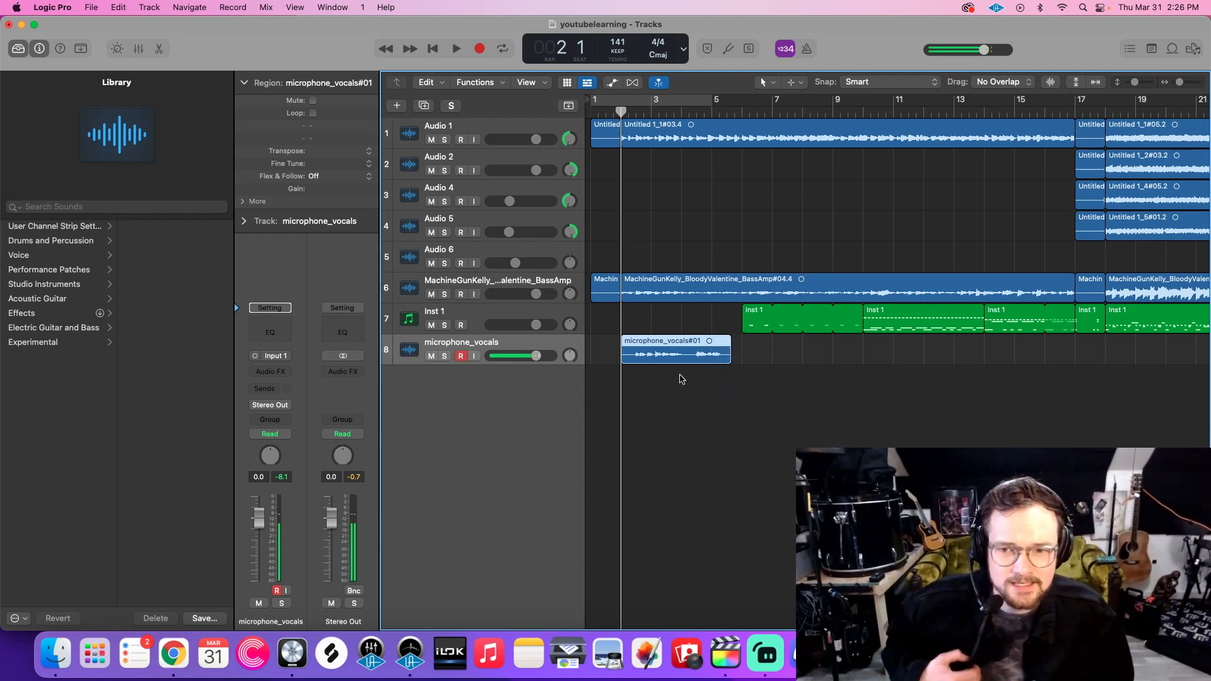
mouse_move(764, 204)
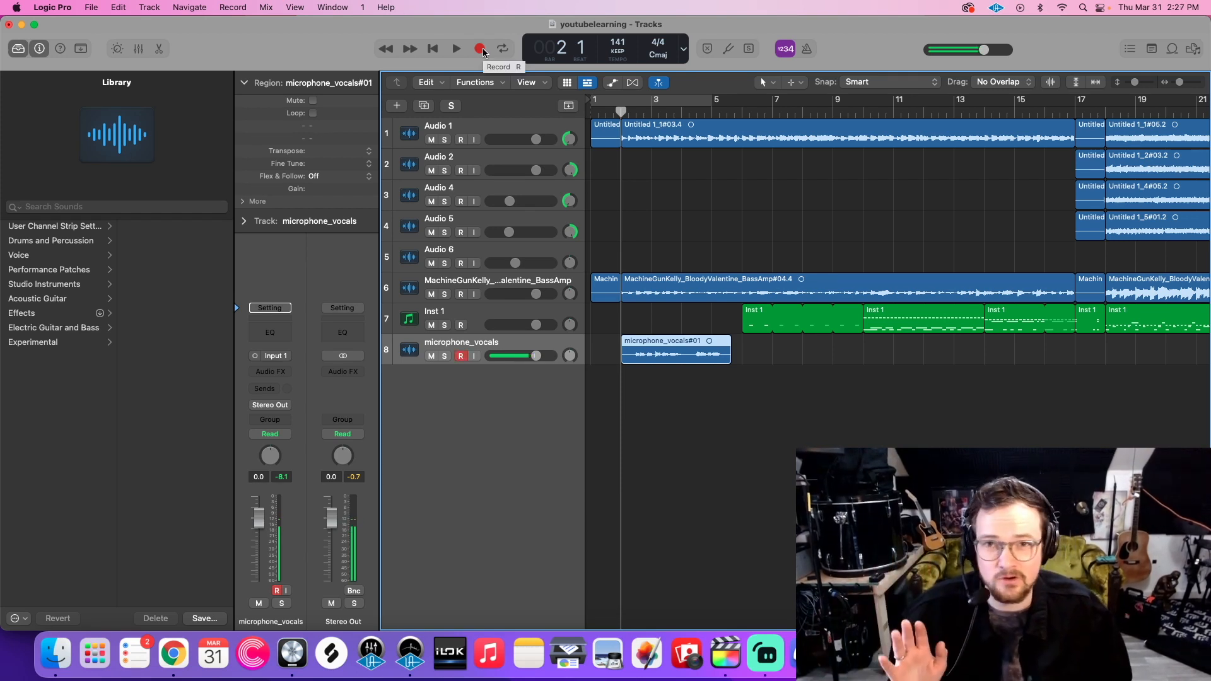
Record a second vocal take over the same bars, creating a take folder with Take 1 and Take 2.
click(455, 48)
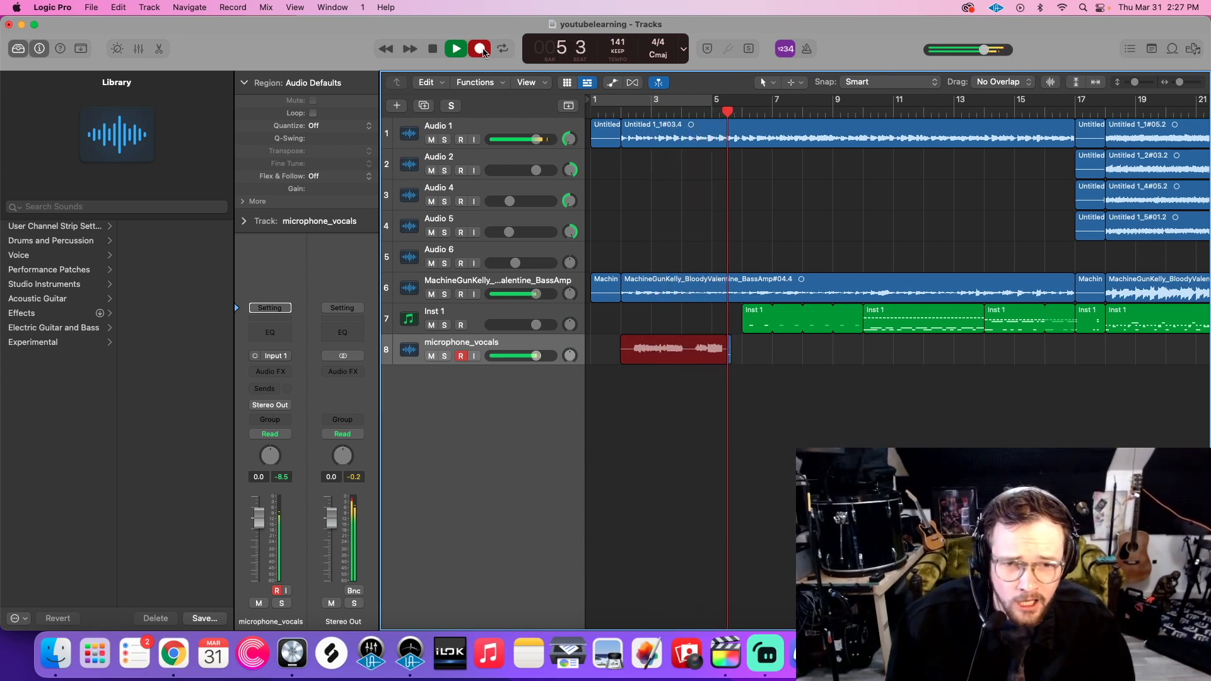
click(479, 48)
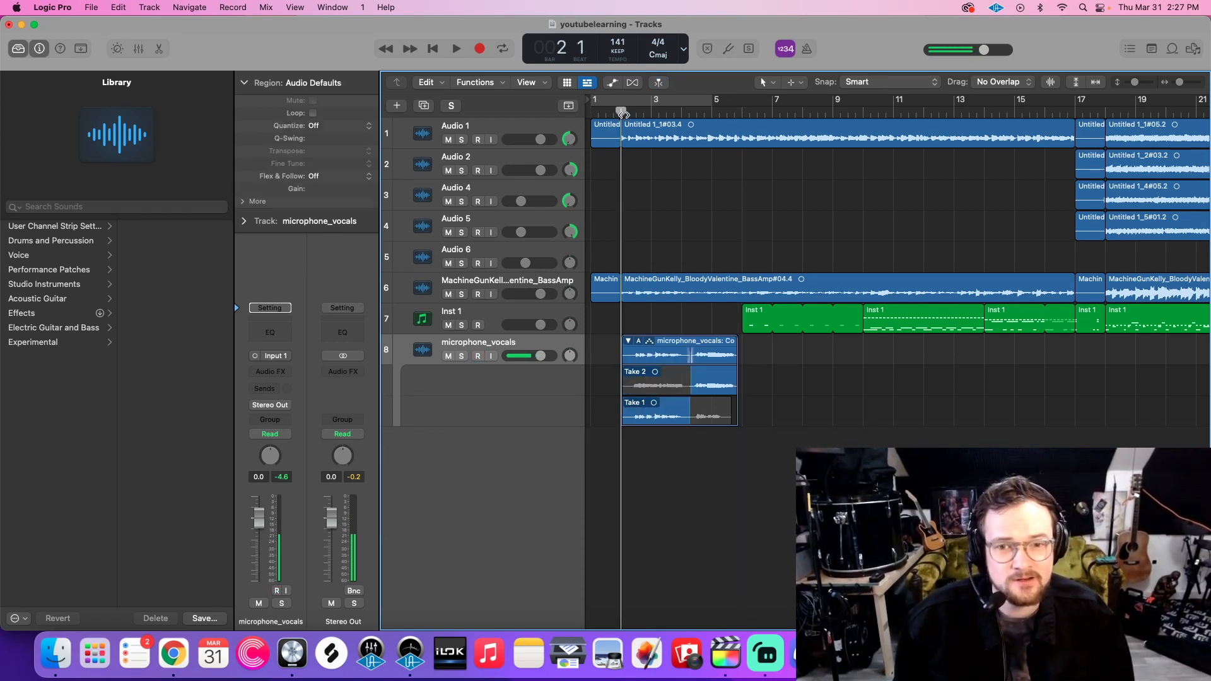
click(455, 48)
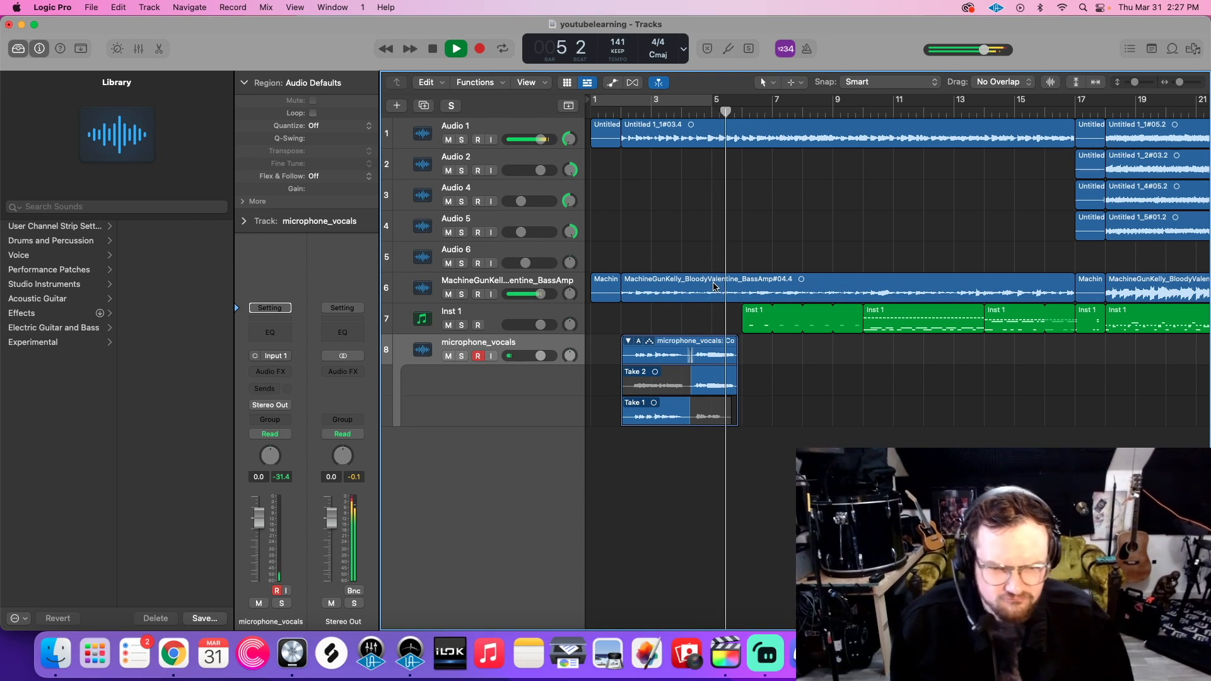
click(455, 48)
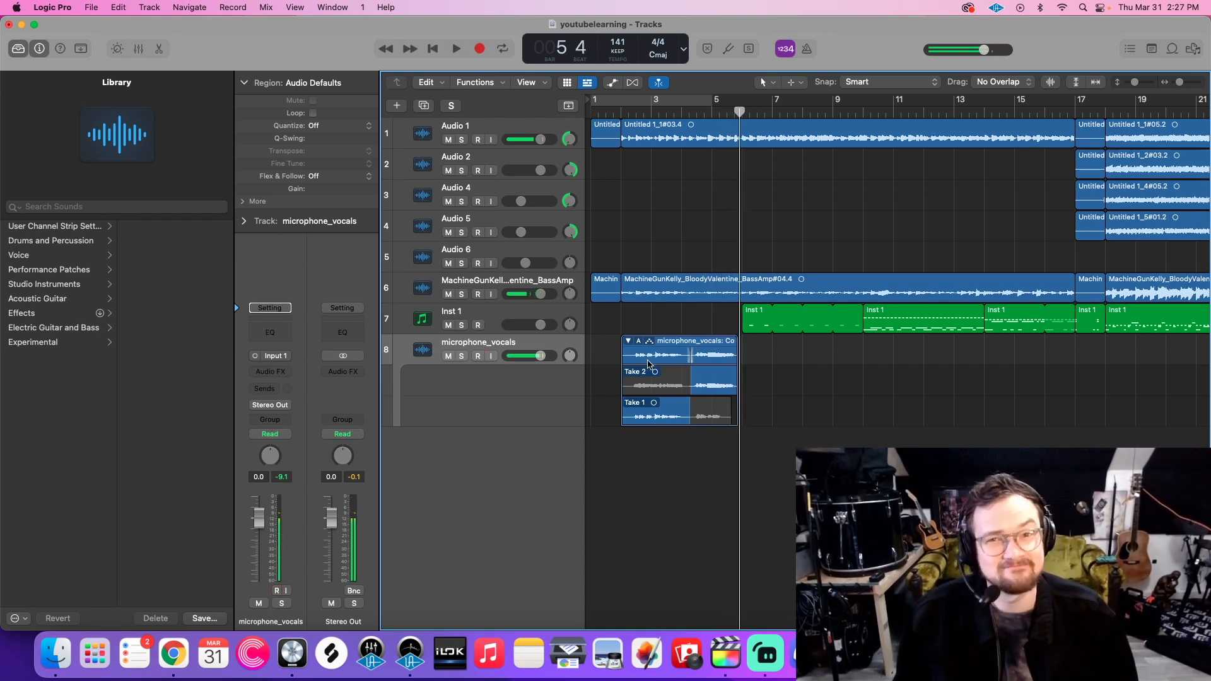
click(629, 341)
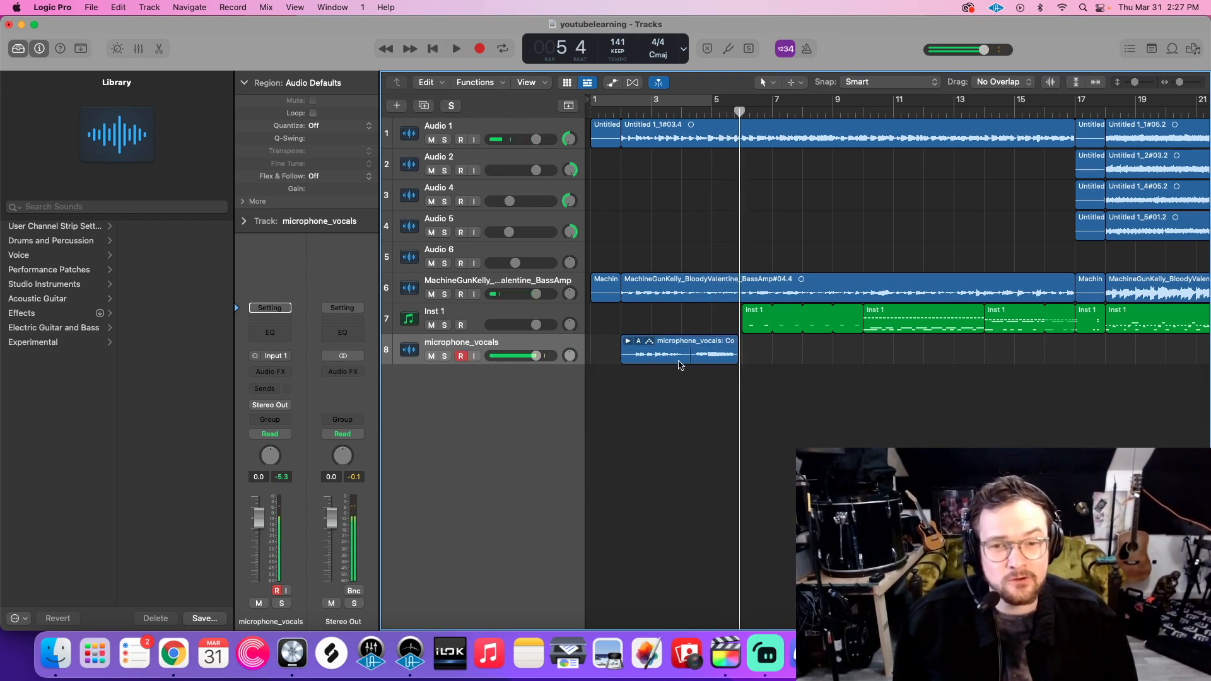
click(628, 340)
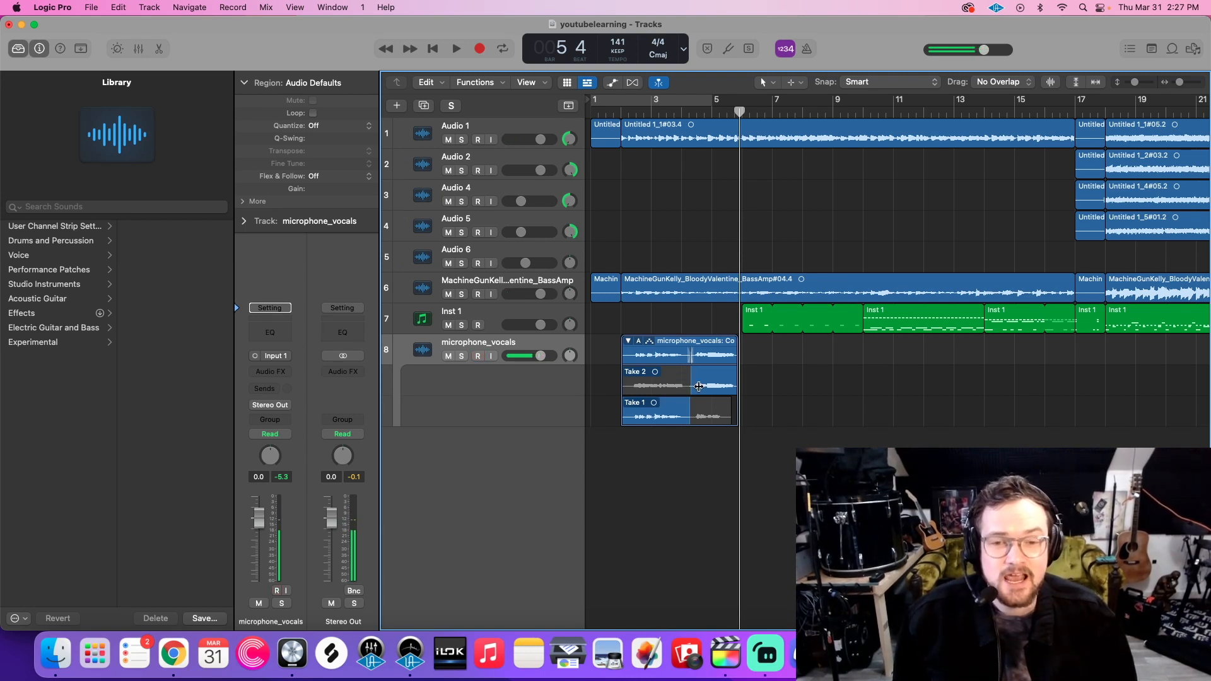
click(477, 356)
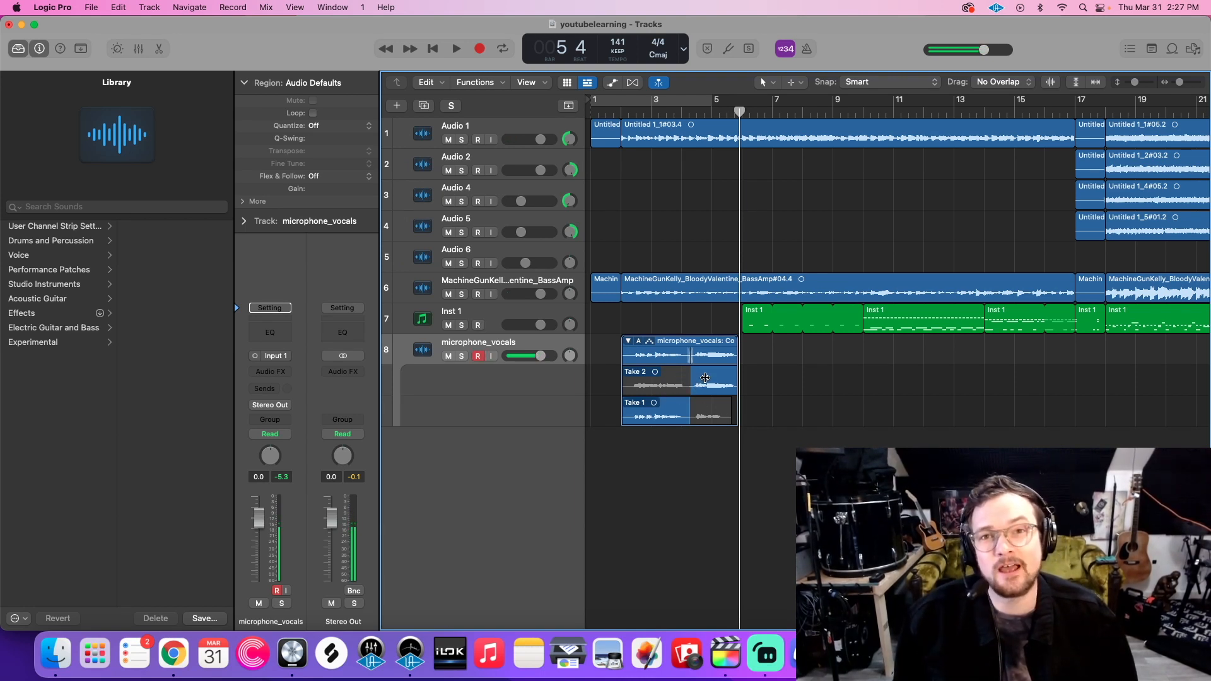